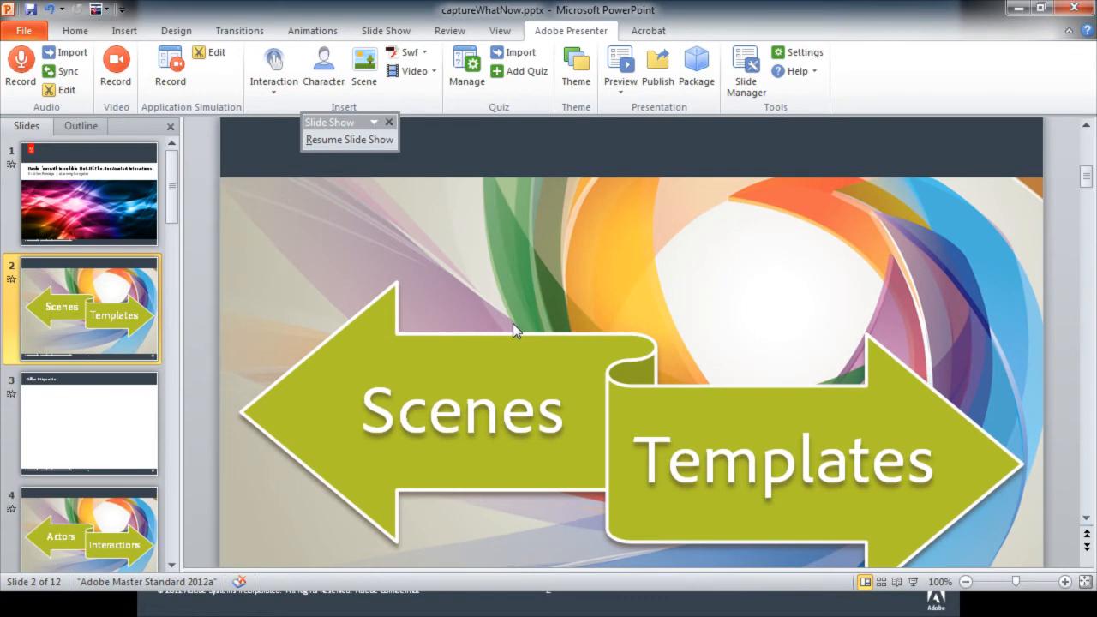
mouse_move(574, 225)
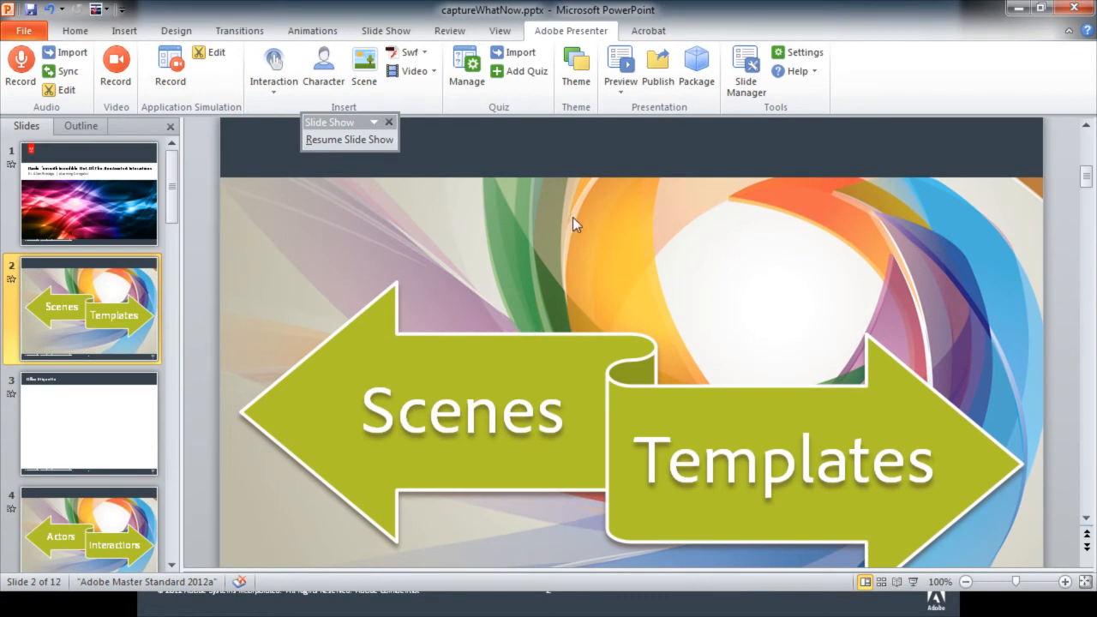
mouse_move(596, 204)
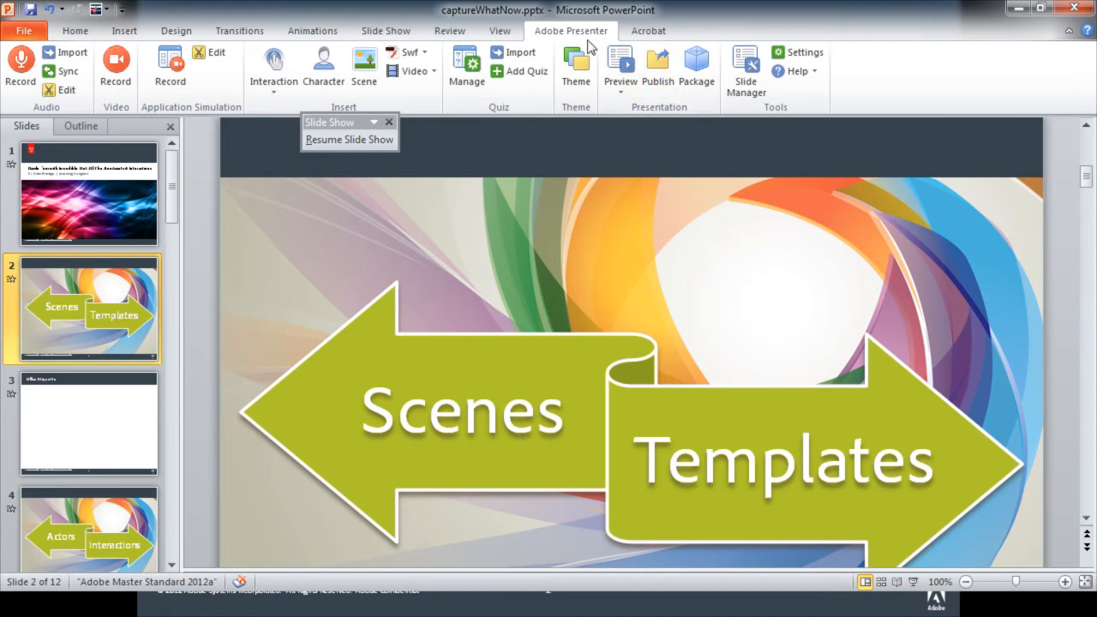
Close the floating Resume Slide Show toolbar over slide 2
left_click(389, 121)
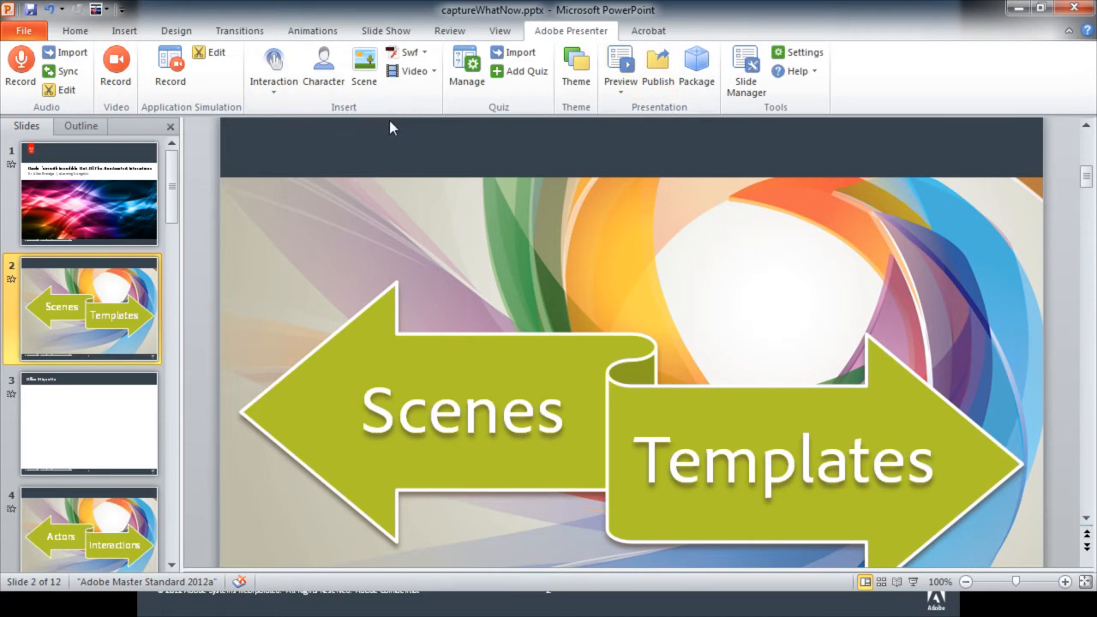
mouse_move(216, 285)
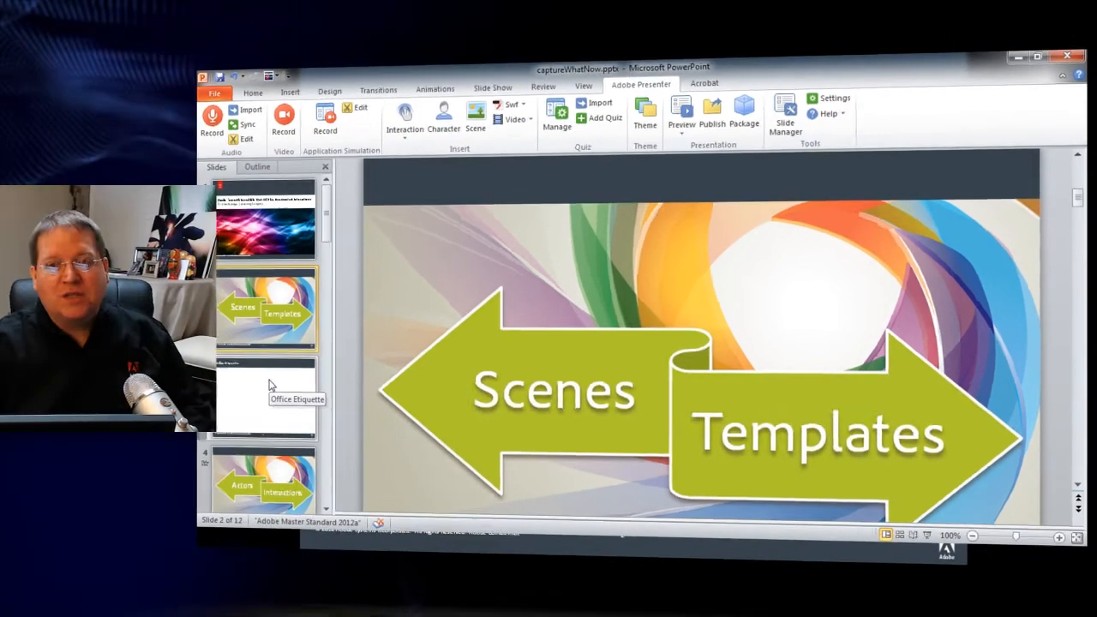
Insert the Office-Inside conference room photo as slide 3's full-slide background scene
left_click(270, 399)
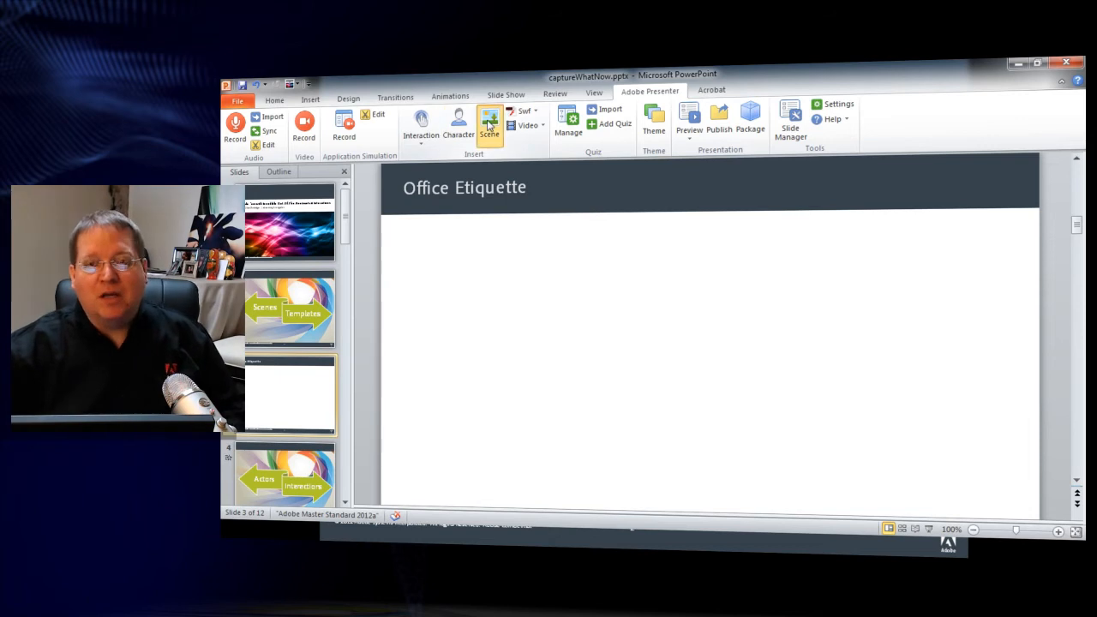
left_click(489, 125)
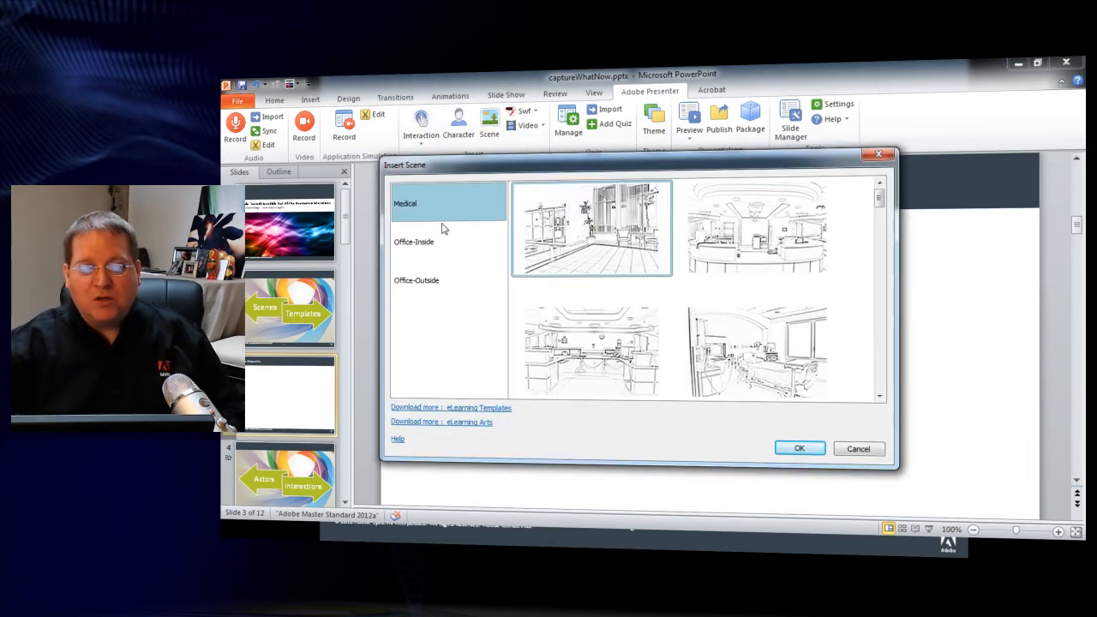
left_click(414, 242)
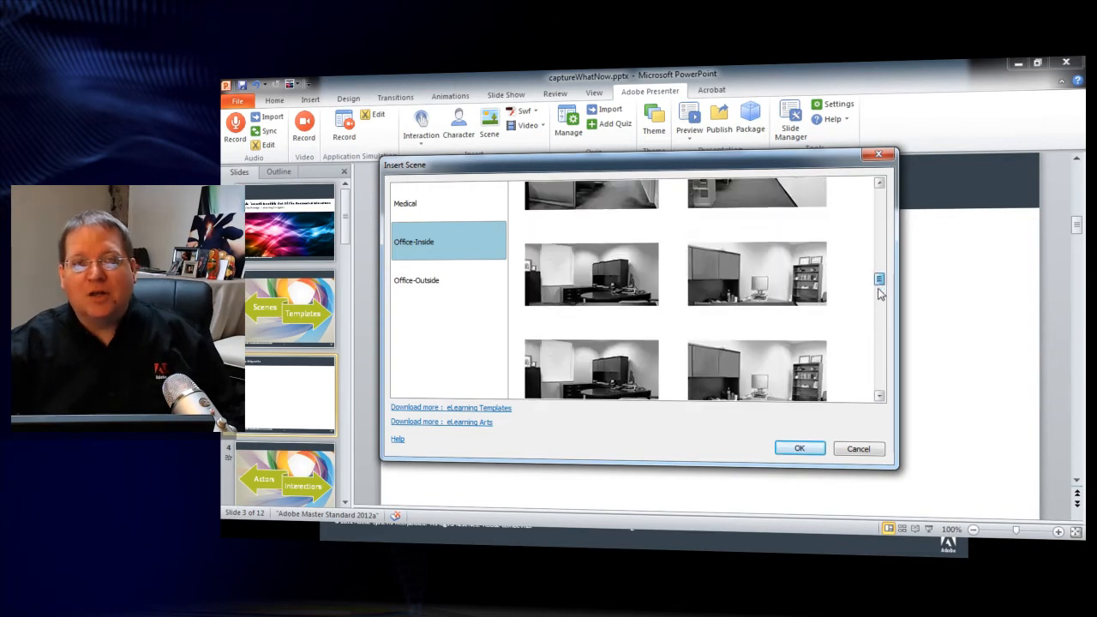
scroll("down", 3)
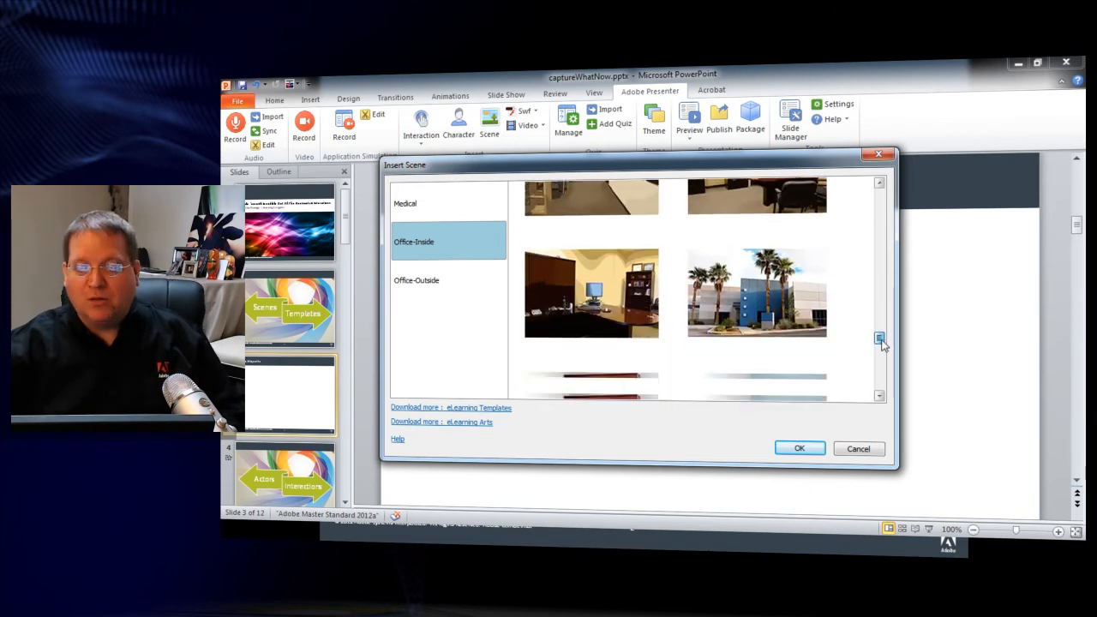
scroll("down", 3)
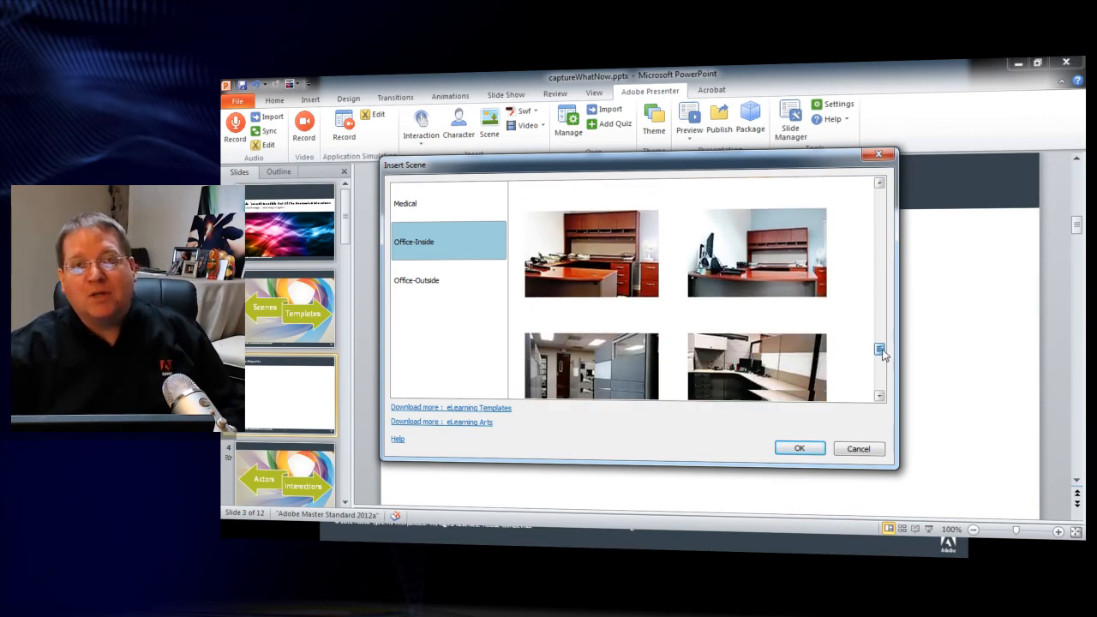
scroll("down", 3)
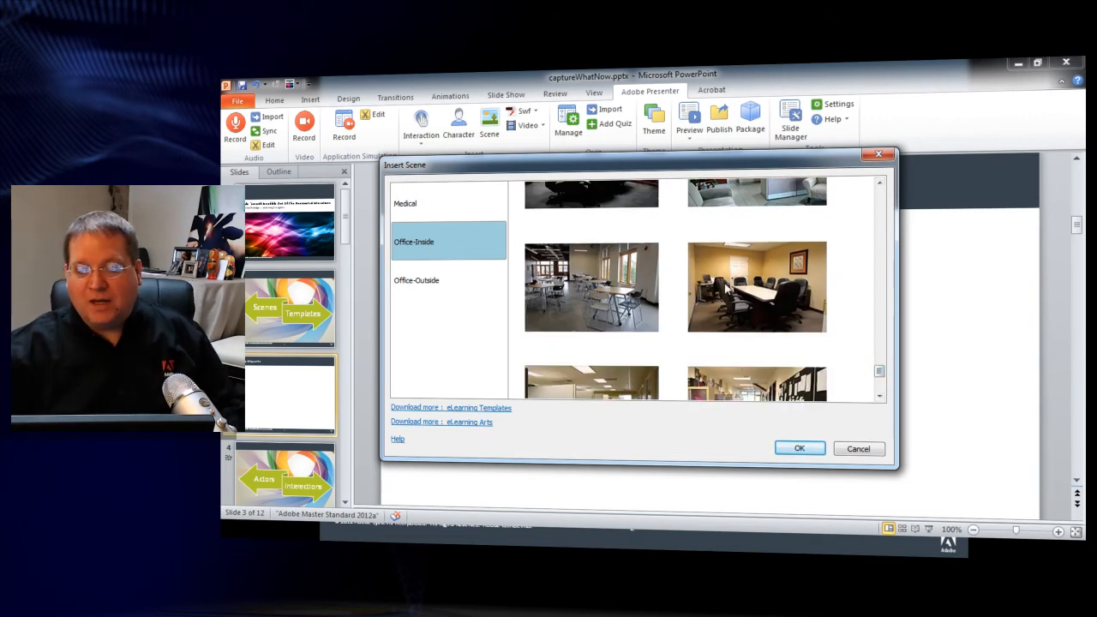
left_click(757, 287)
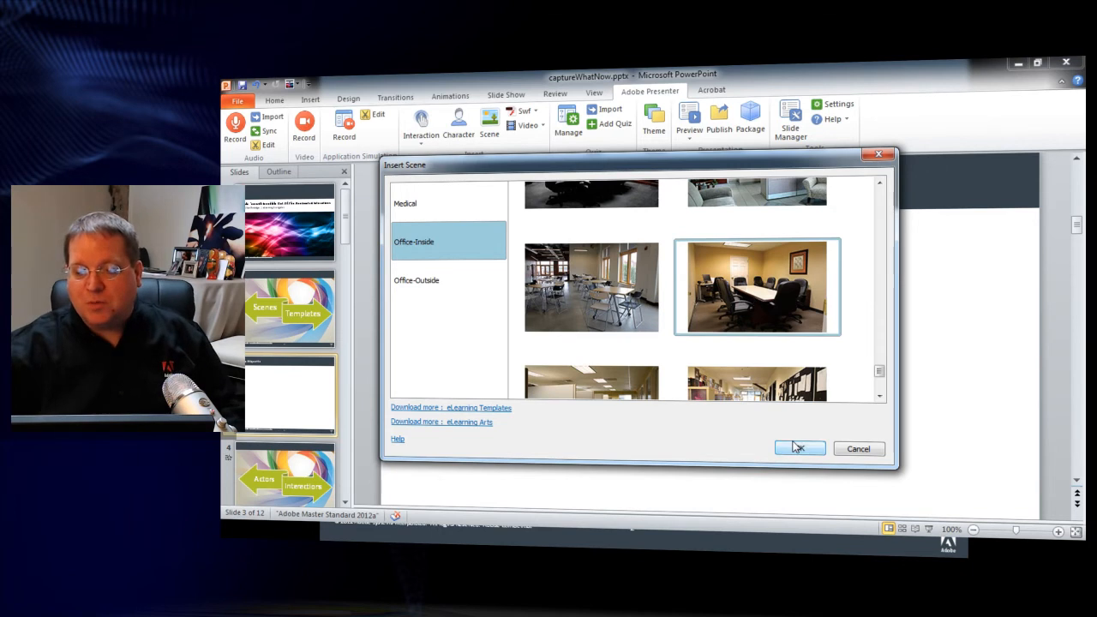
left_click(799, 449)
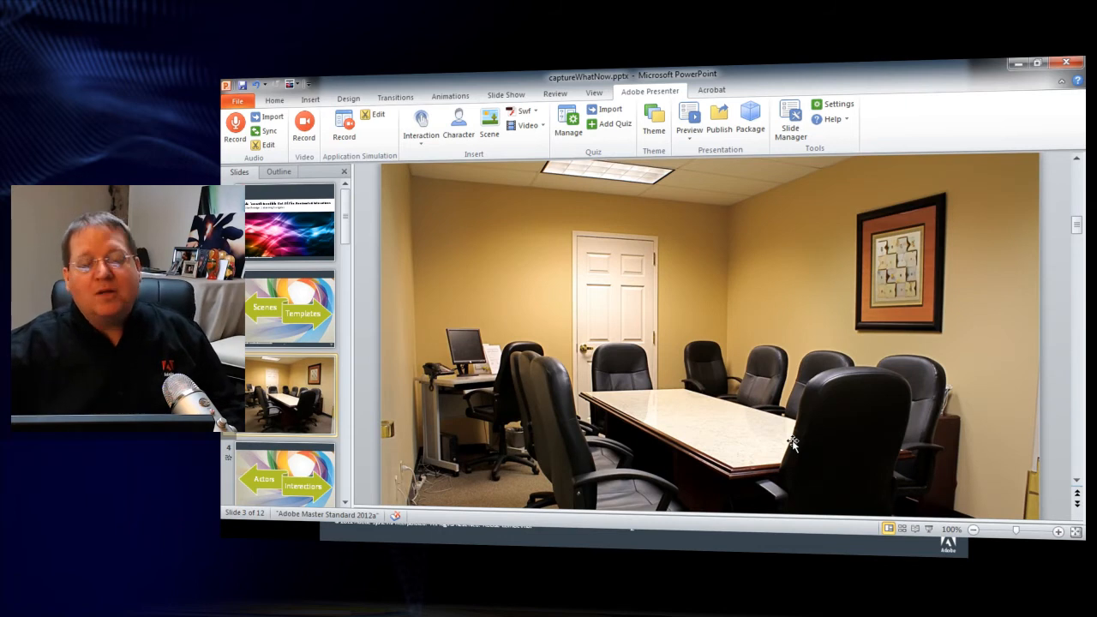
mouse_move(555, 204)
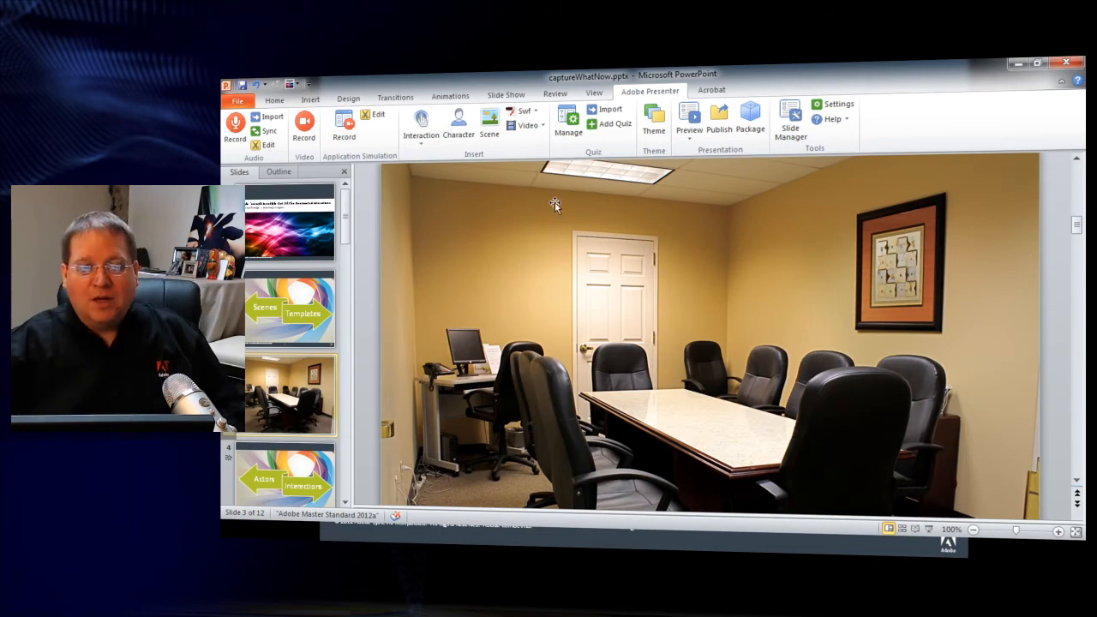
Insert a standing, smiling Business character in a blue shirt onto slide 3
left_click(459, 124)
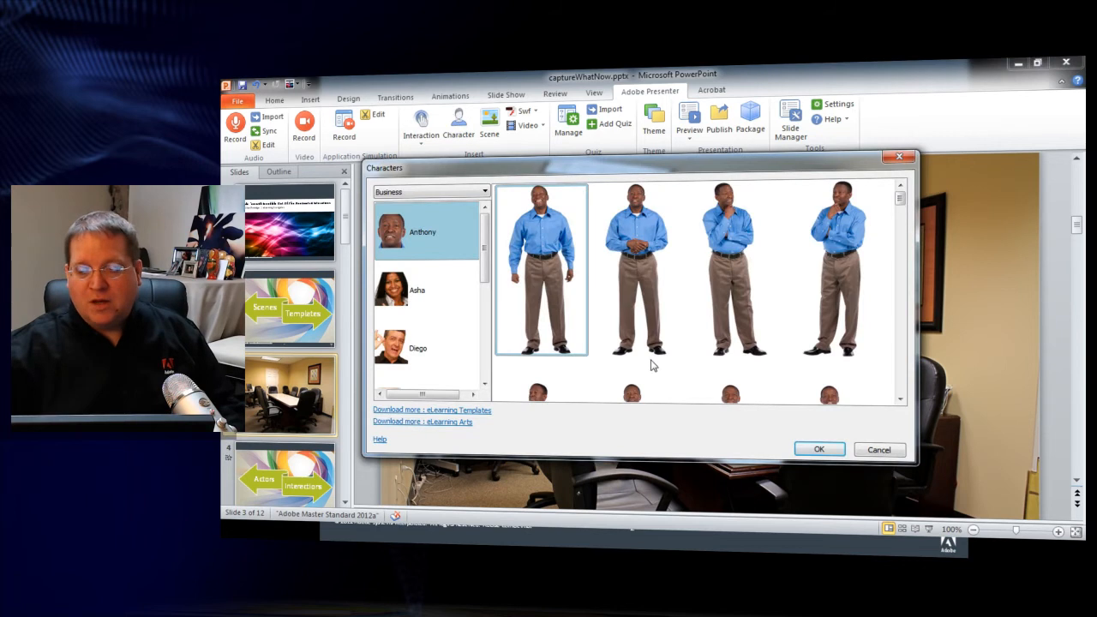
left_click(878, 450)
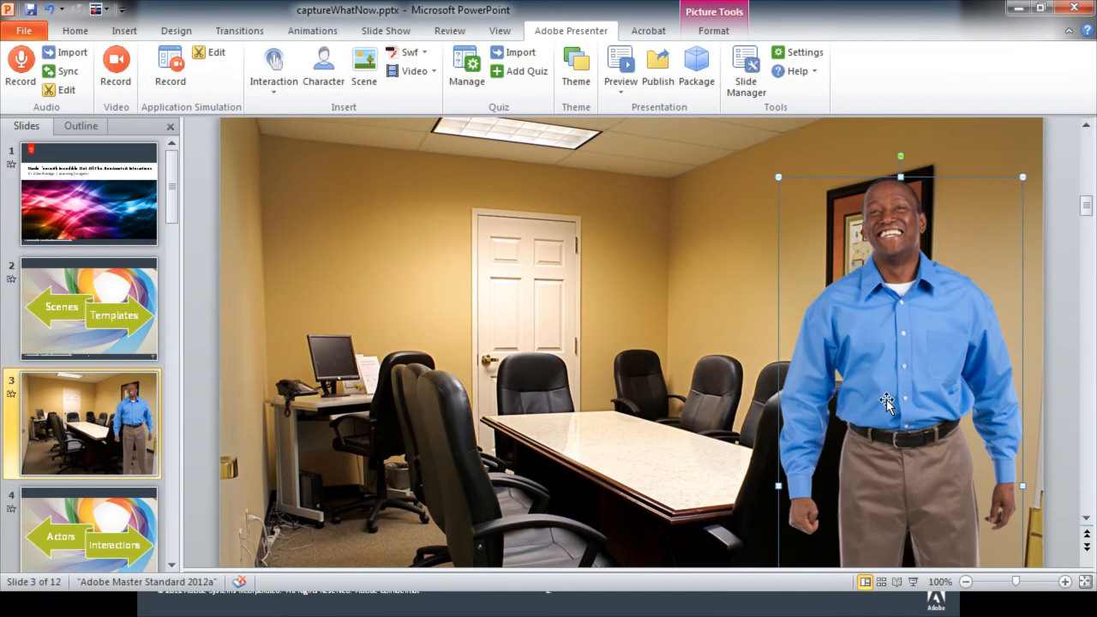
mouse_move(521, 256)
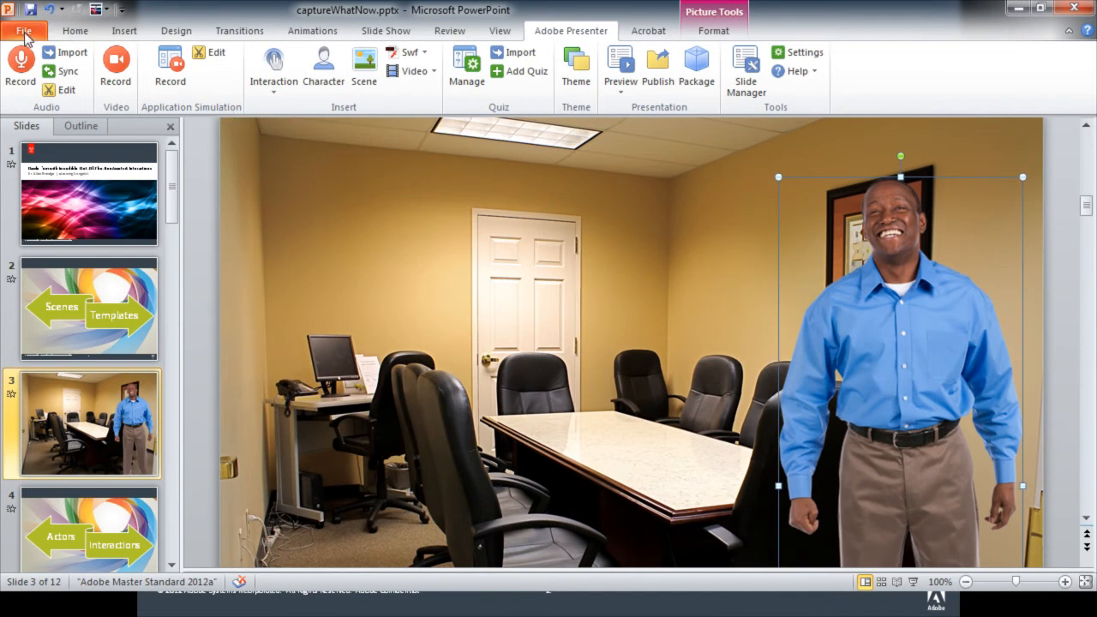
Open File > New 'New from existing' to browse for a source presentation
left_click(23, 31)
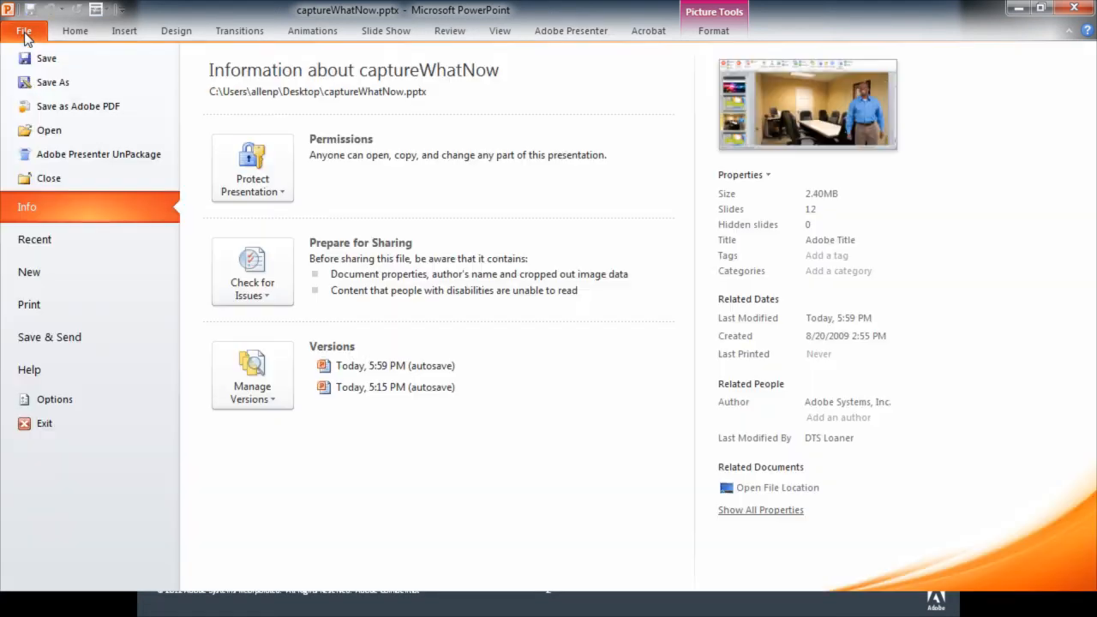
mouse_move(29, 271)
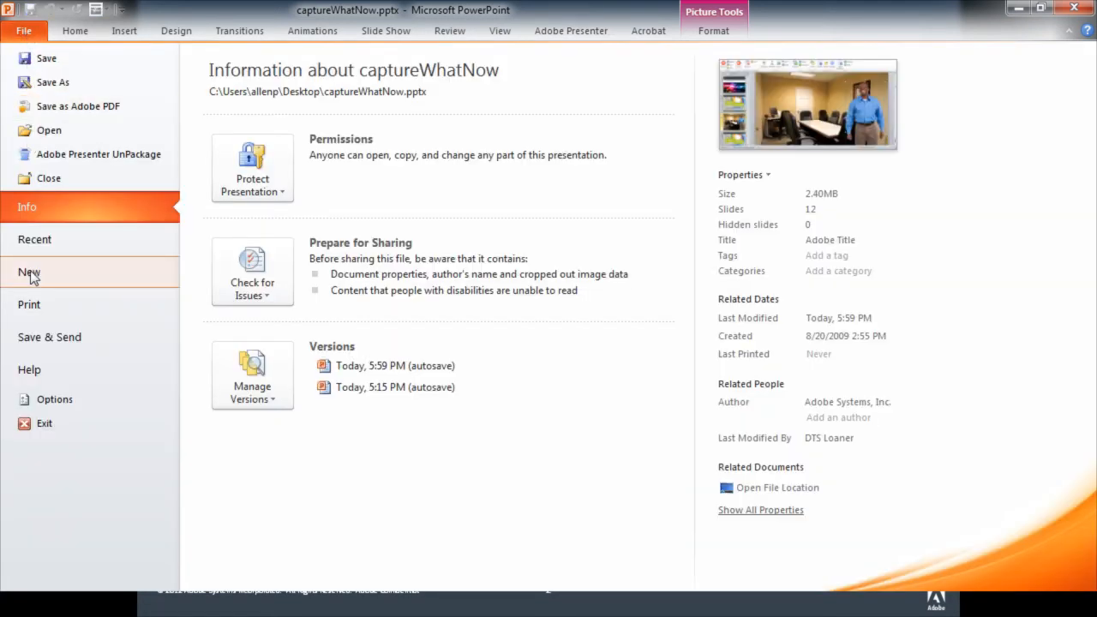
left_click(29, 272)
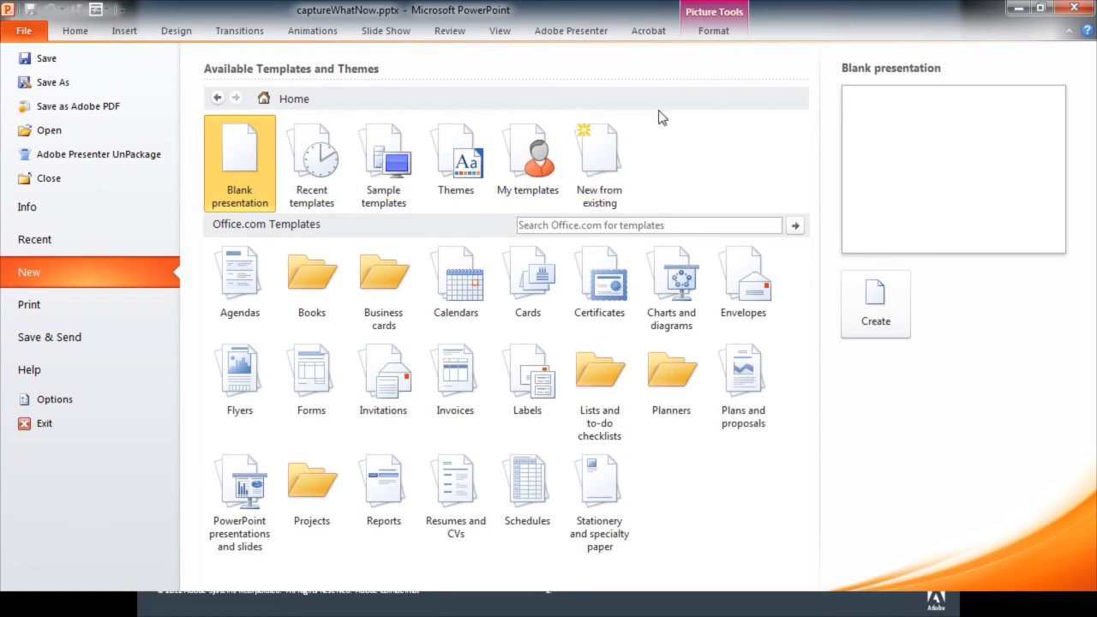
mouse_move(599, 158)
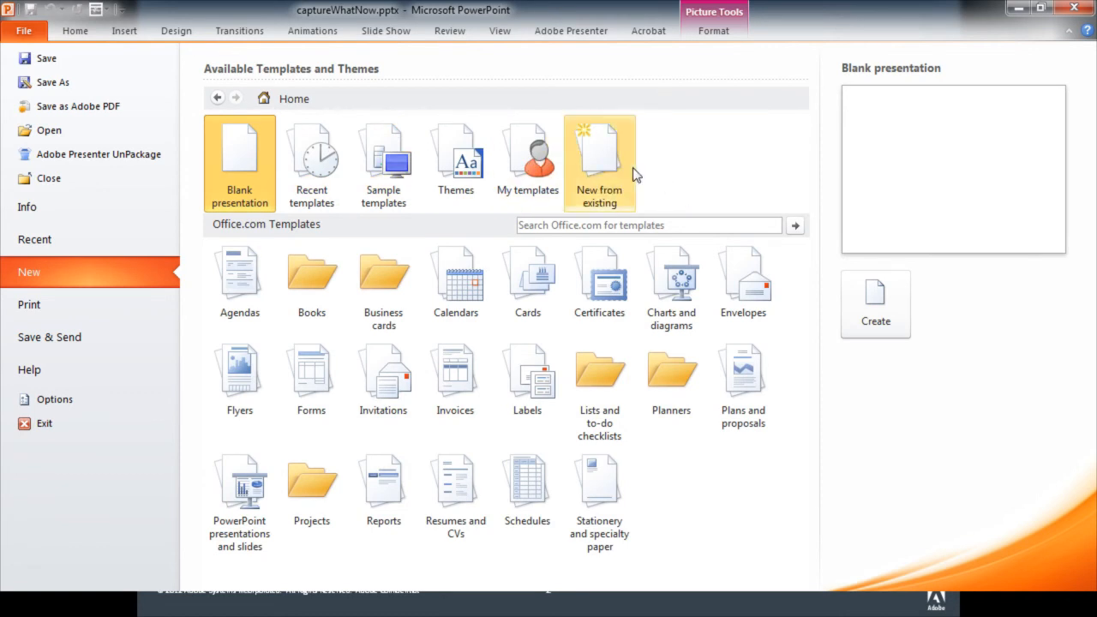
left_click(600, 163)
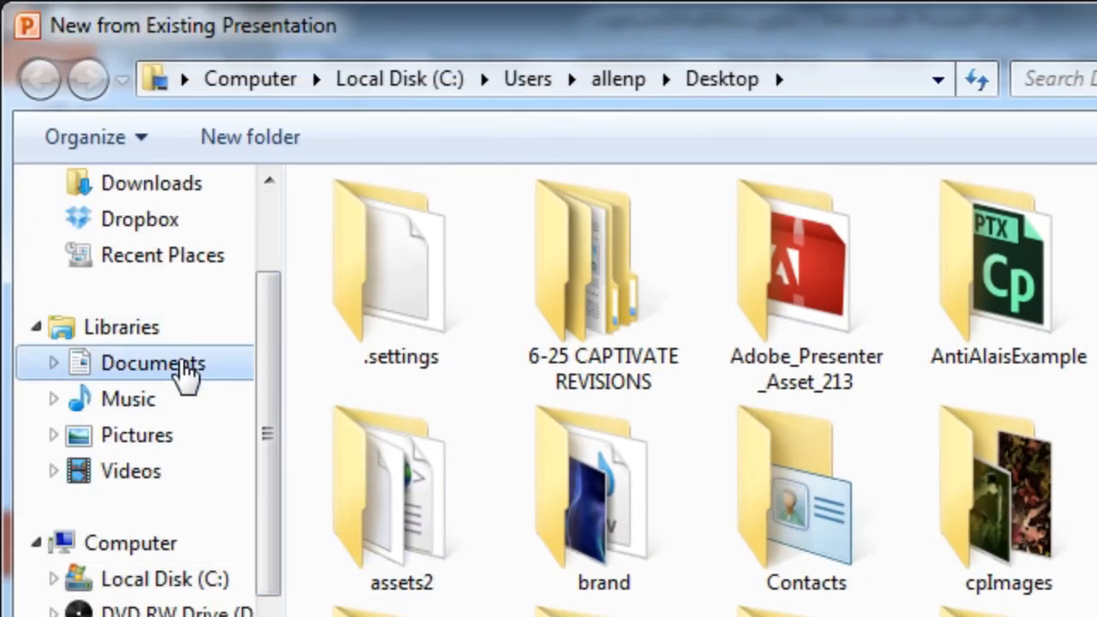
Create a new presentation from ppt_template11a.pptx in Presenter Assets > PowerPoint Templates
left_click(153, 363)
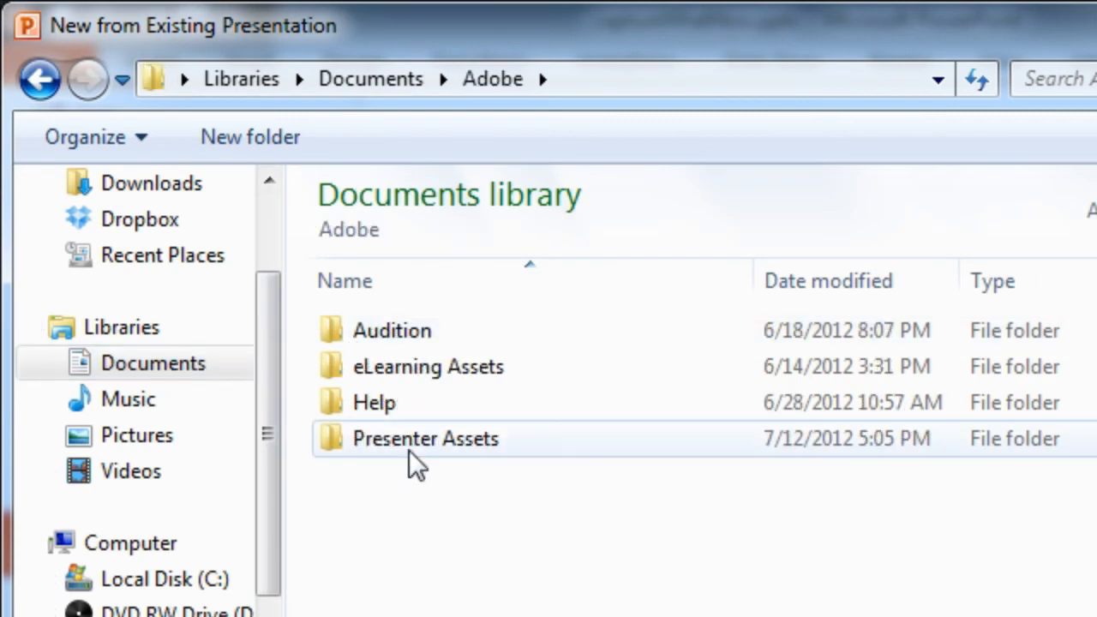
double_click(425, 438)
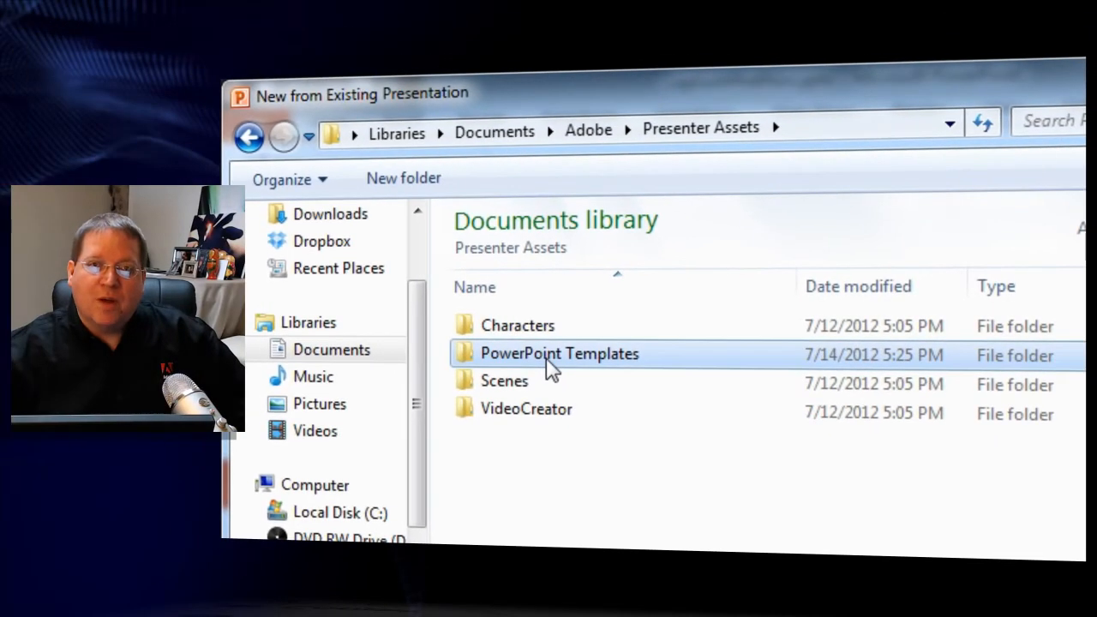
double_click(560, 354)
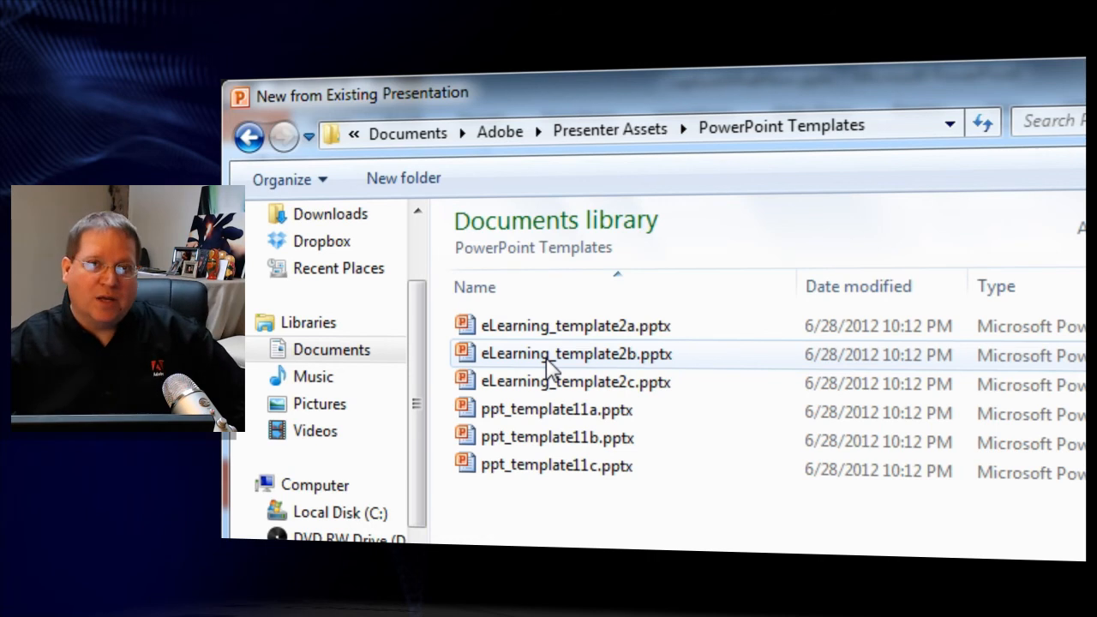
left_click(575, 381)
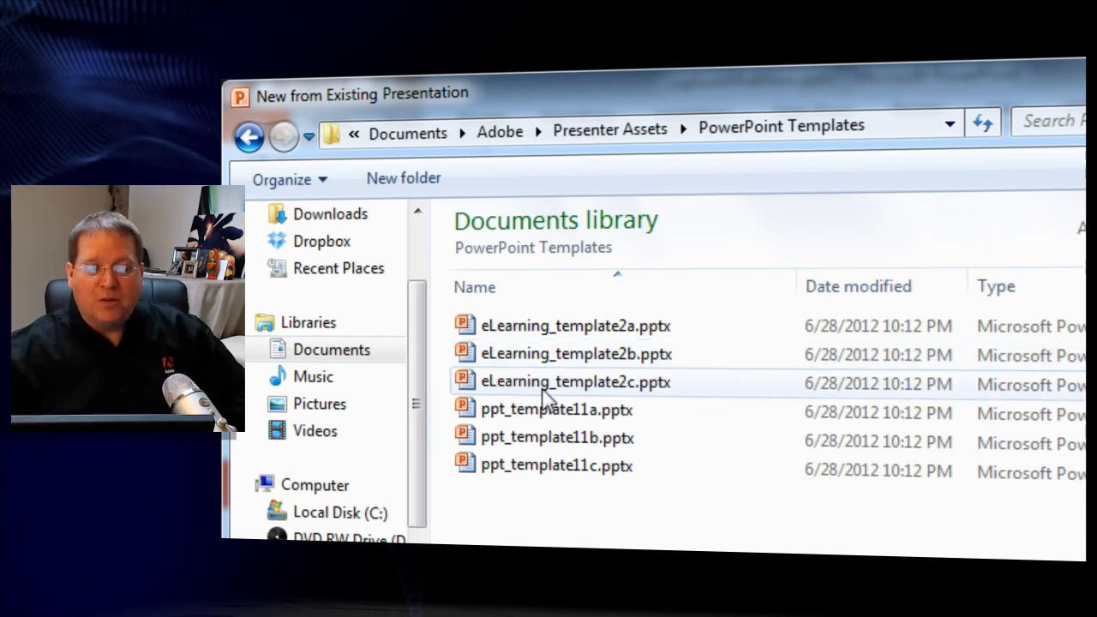
left_click(557, 410)
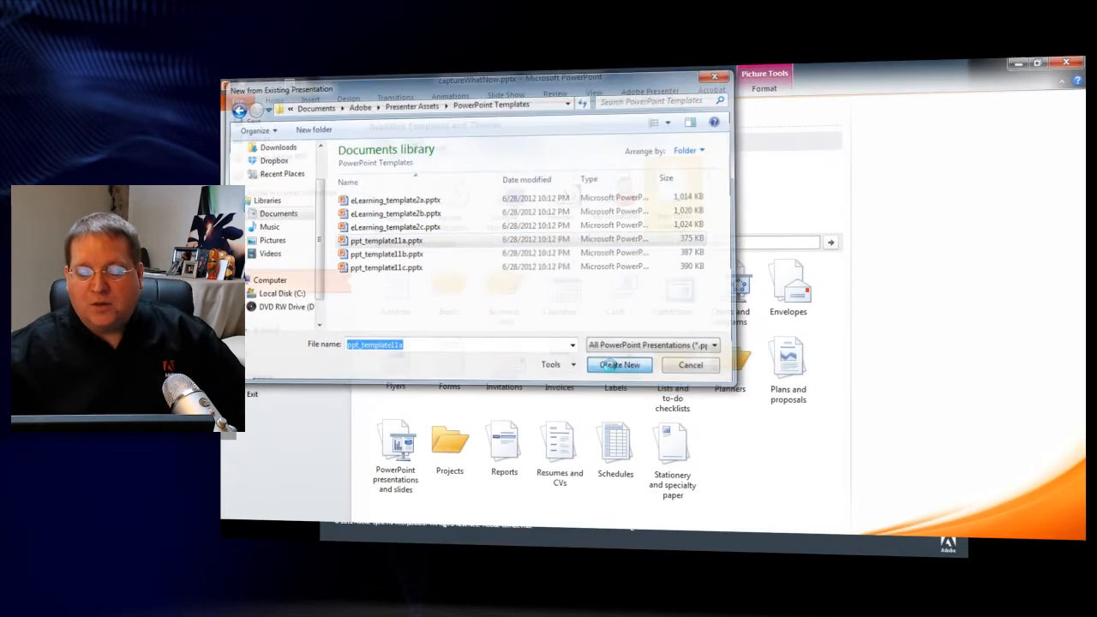
left_click(620, 365)
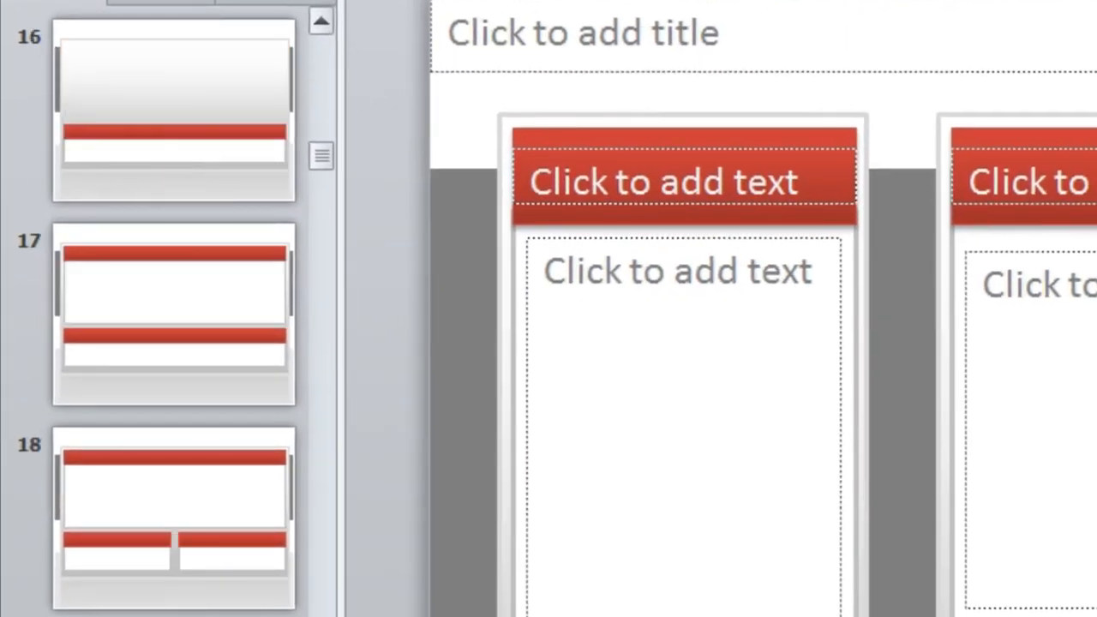
scroll("down", 3)
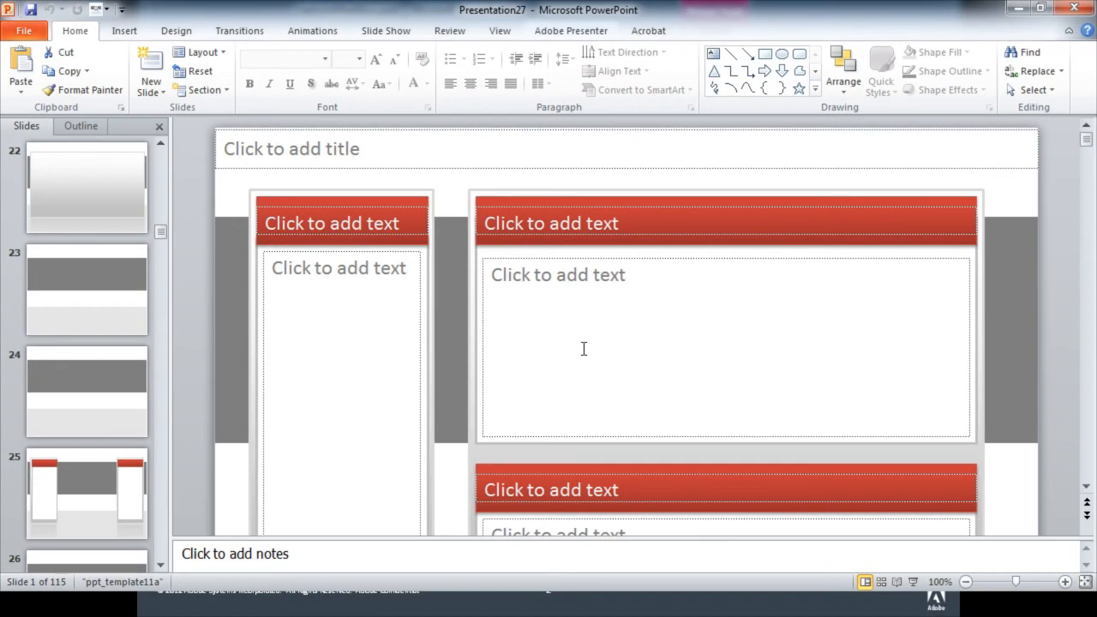
mouse_move(239, 95)
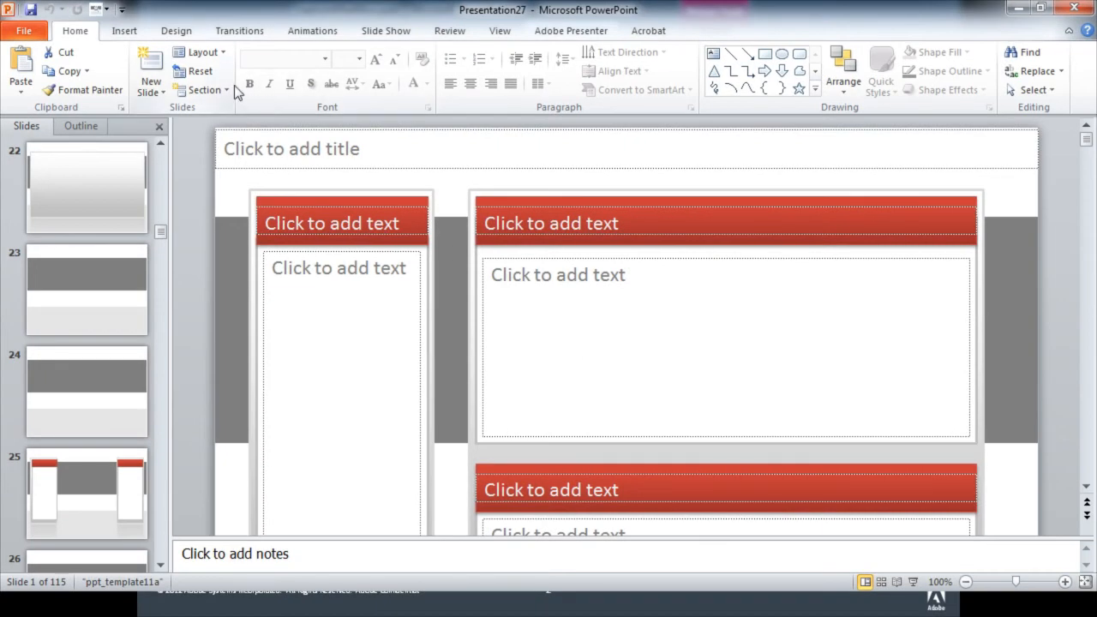
left_click(175, 30)
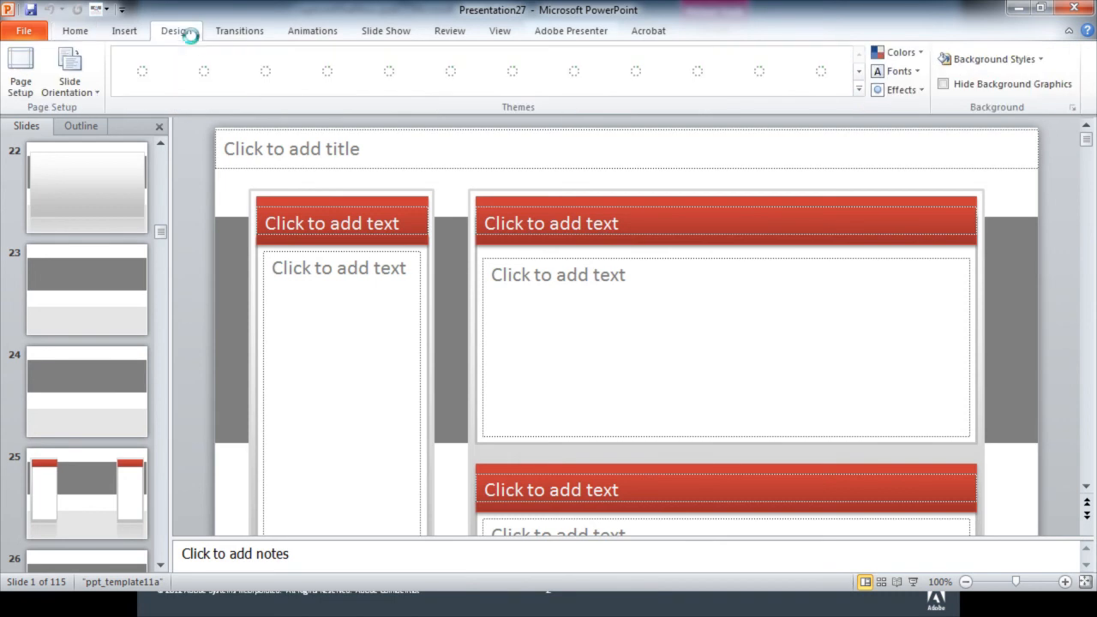
Apply the blue snowflake theme from the Design tab's Themes gallery to all slides
left_click(176, 30)
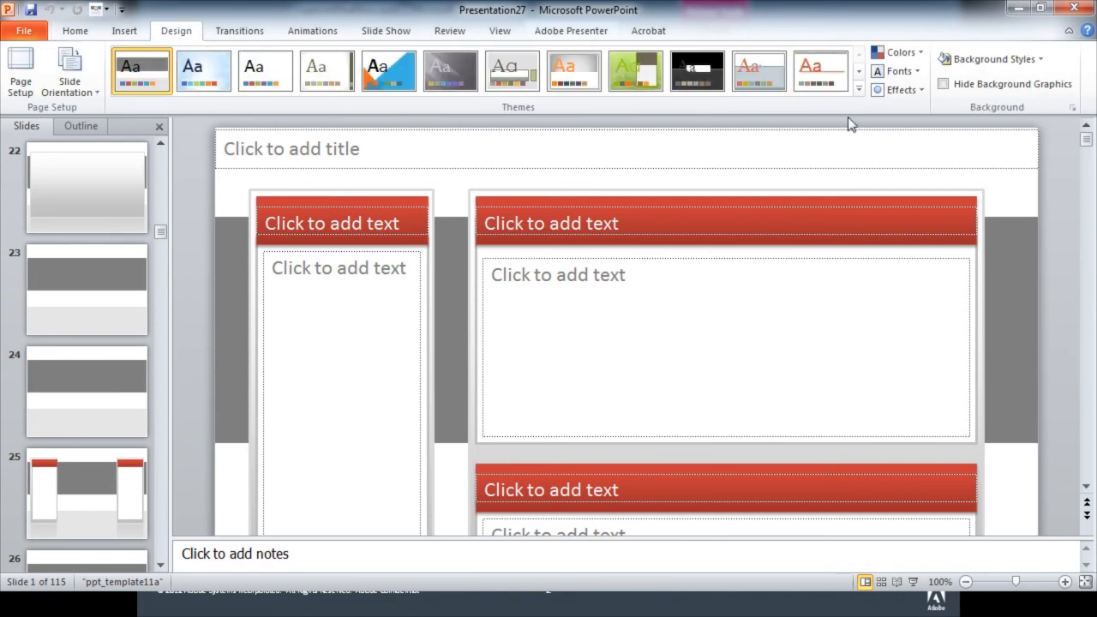
left_click(859, 88)
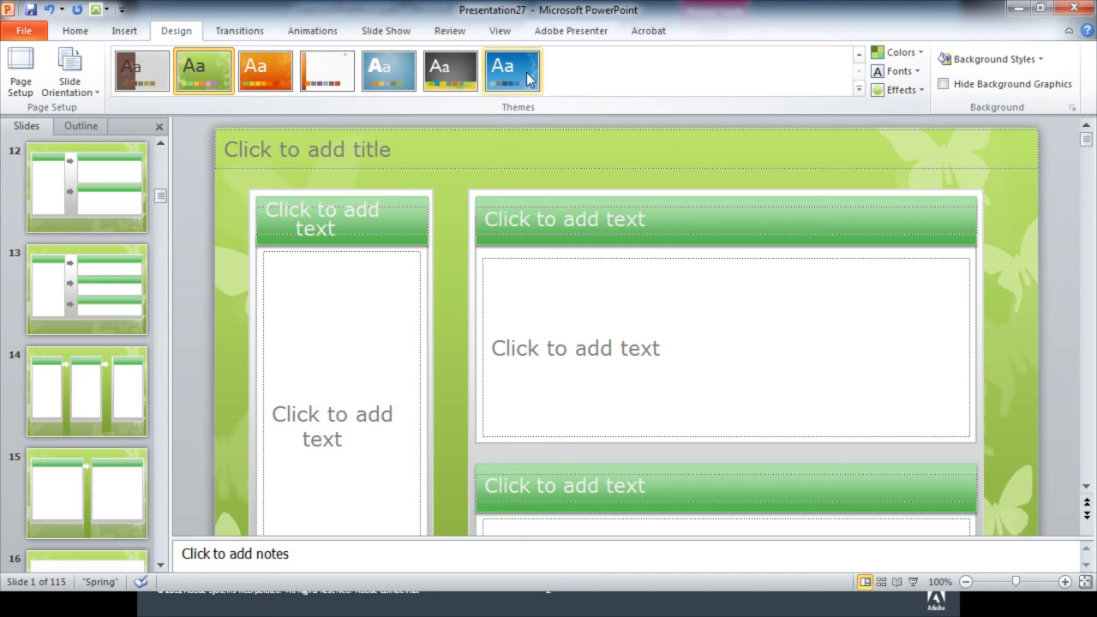
left_click(512, 70)
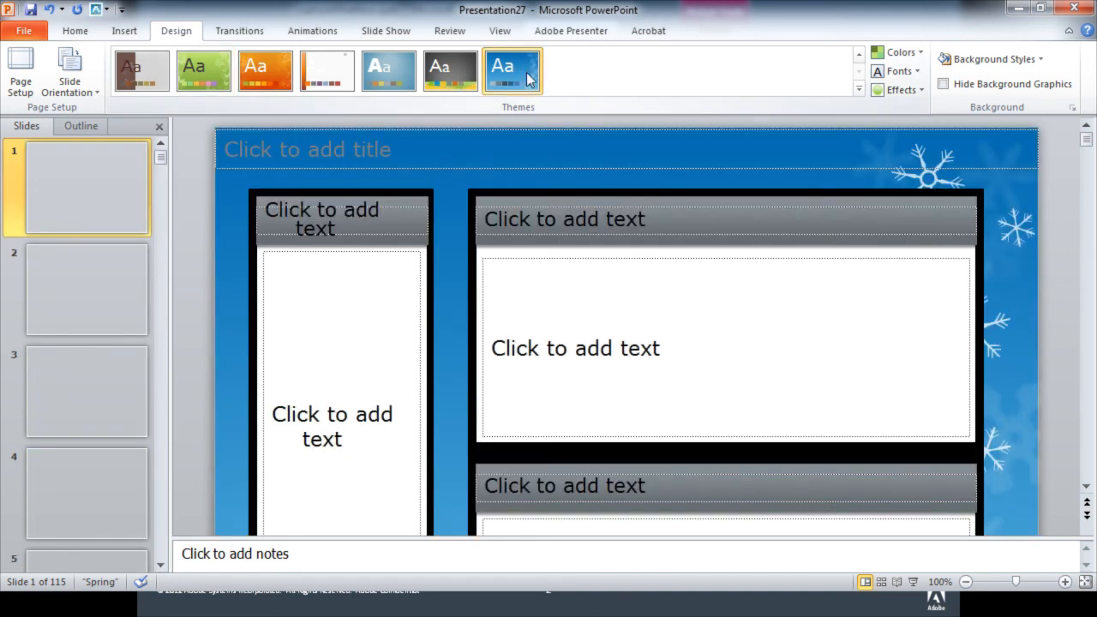